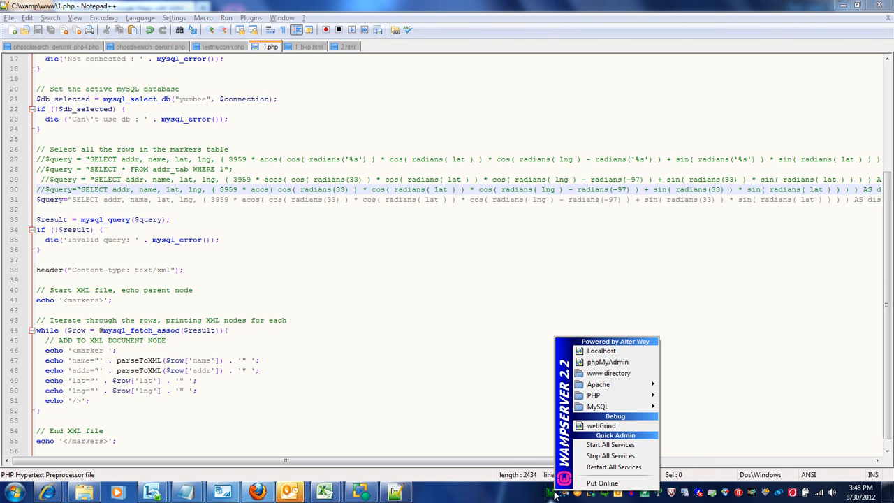
mouse_move(615, 416)
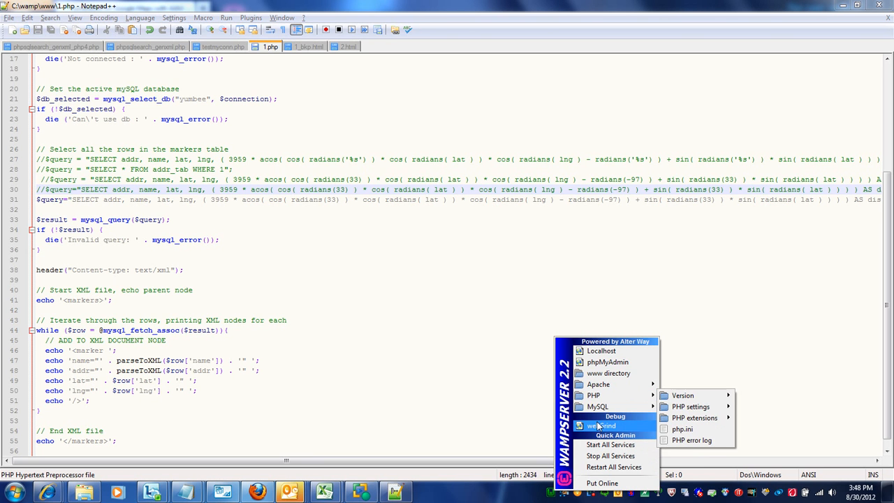
mouse_move(608, 361)
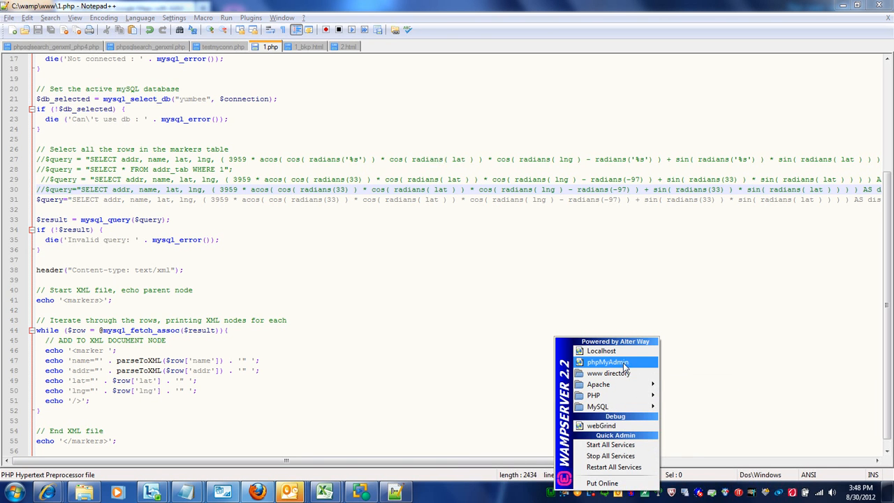
mouse_move(618, 405)
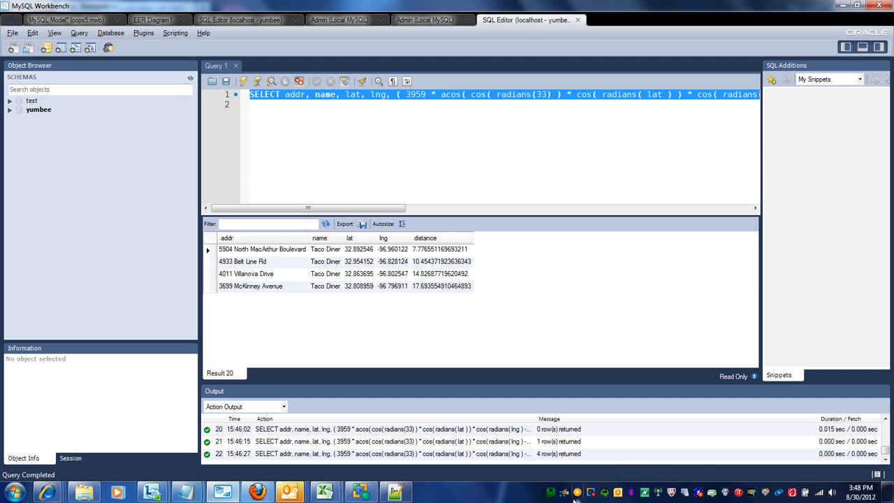
mouse_move(496, 91)
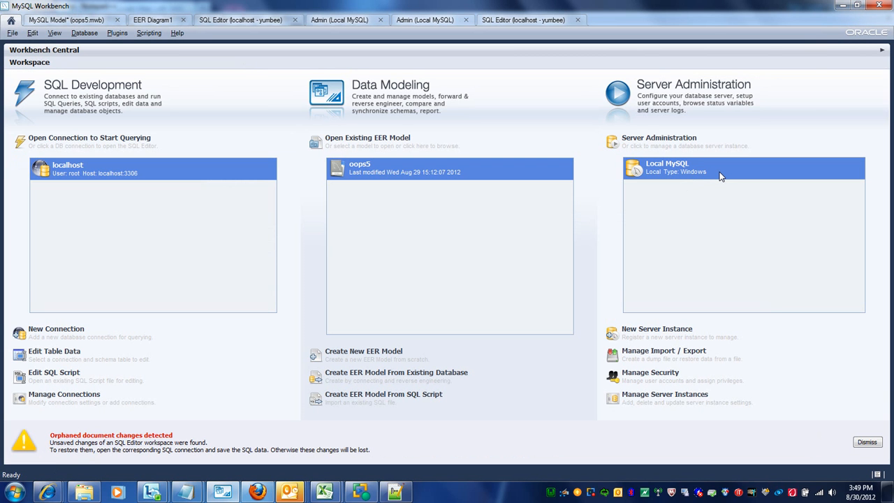
mouse_move(672, 175)
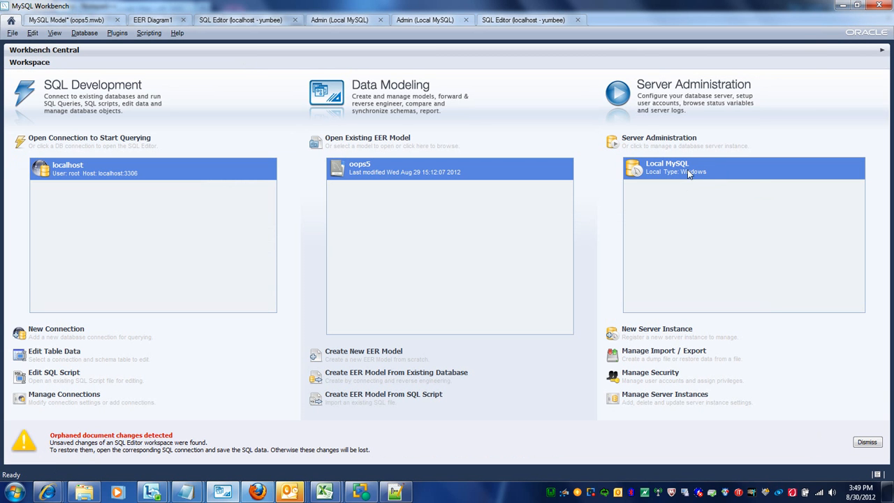
mouse_move(740, 170)
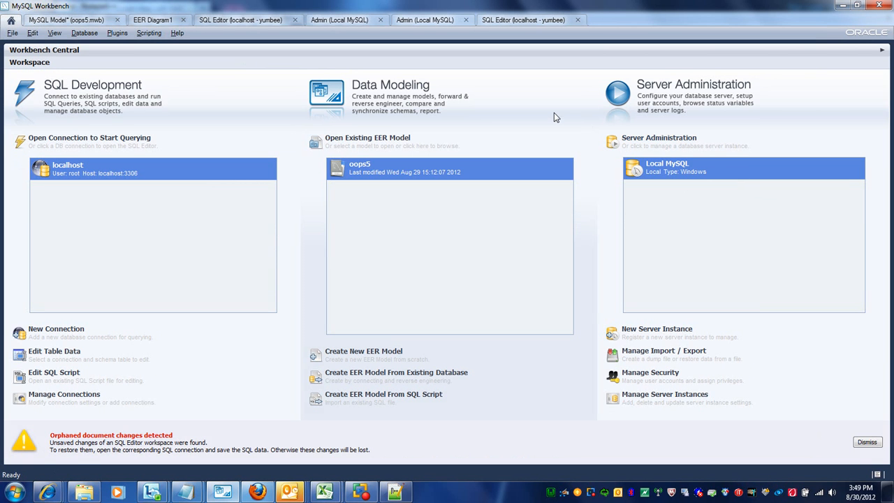
mouse_move(297, 57)
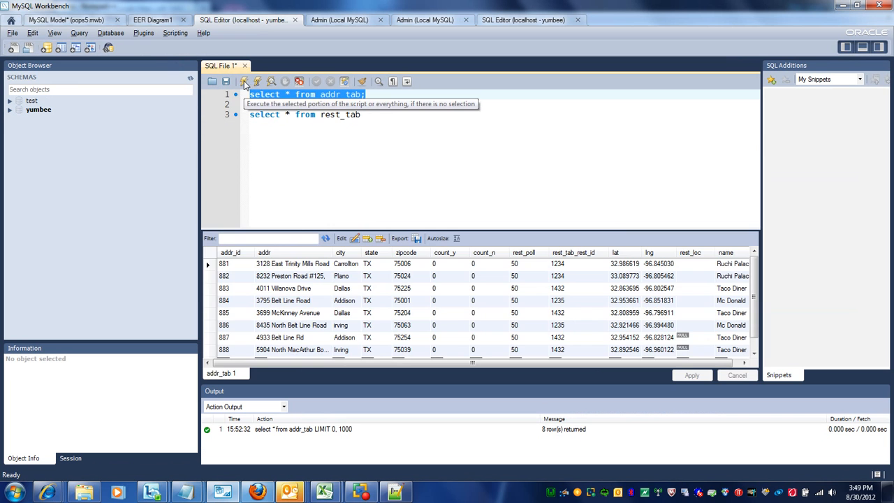
- Rerun select * from addr_tab for its eight rows, then return to the distance query editor
click(244, 81)
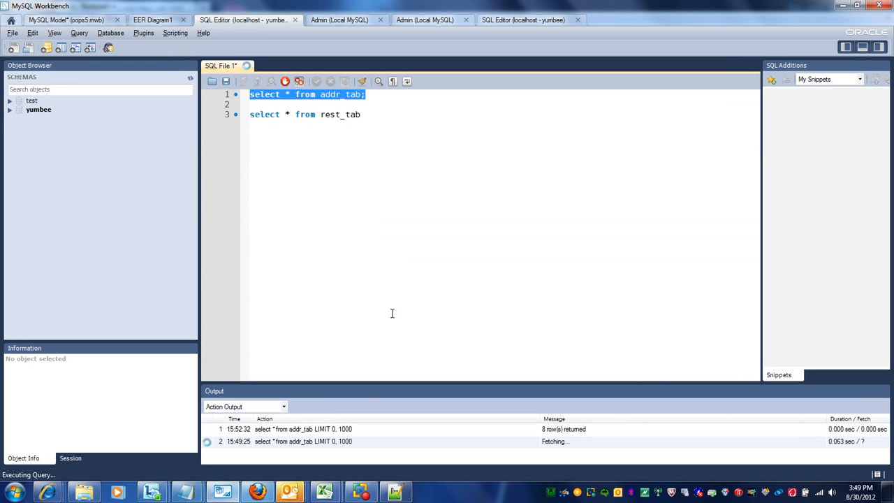
click(296, 82)
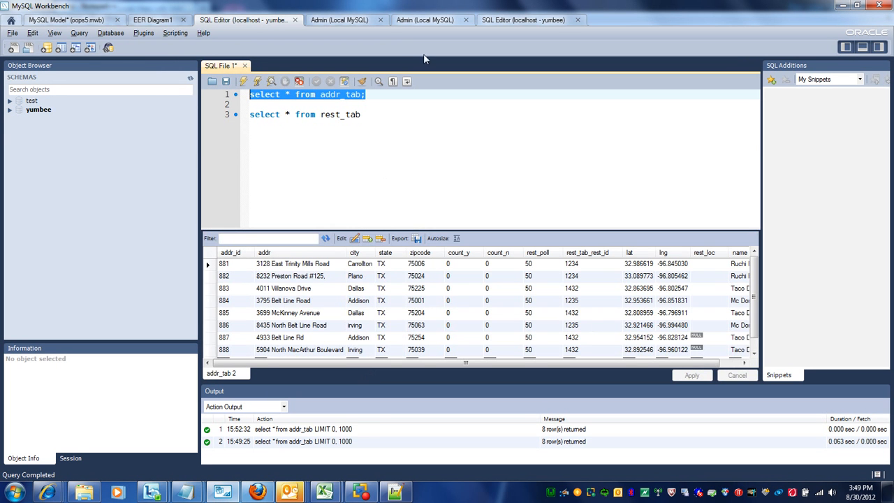
click(425, 19)
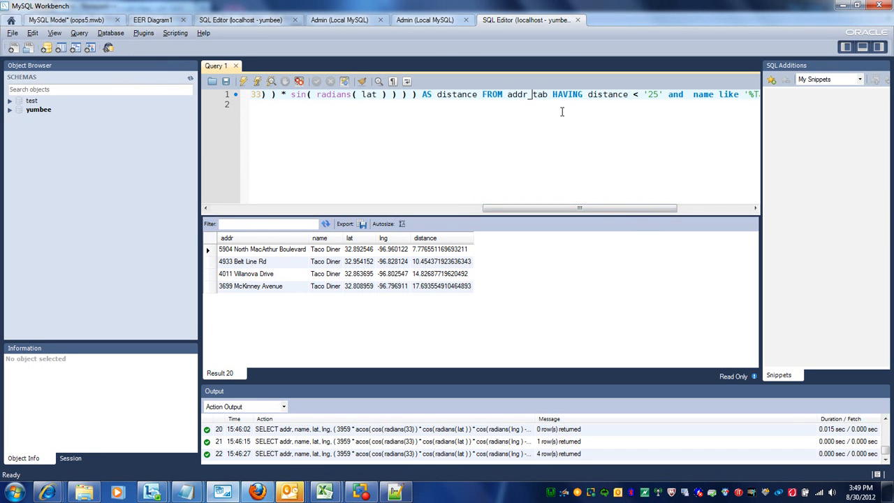
drag(579, 208, 611, 208)
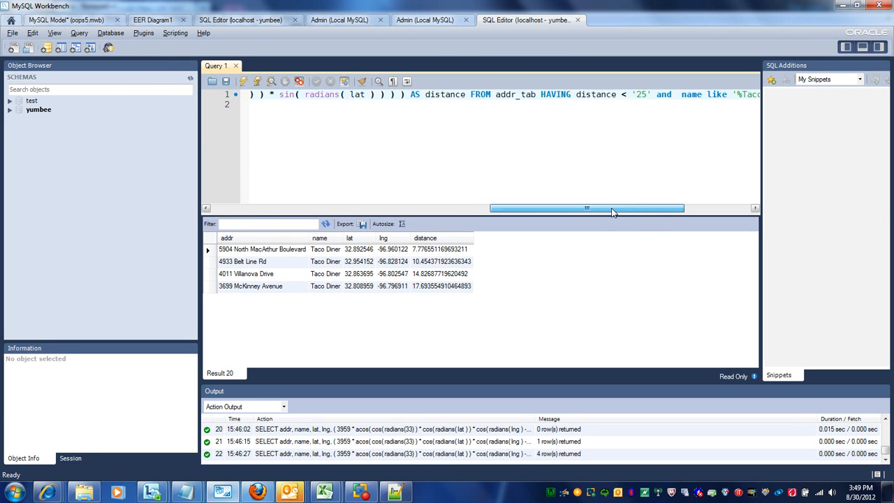
drag(587, 207, 627, 207)
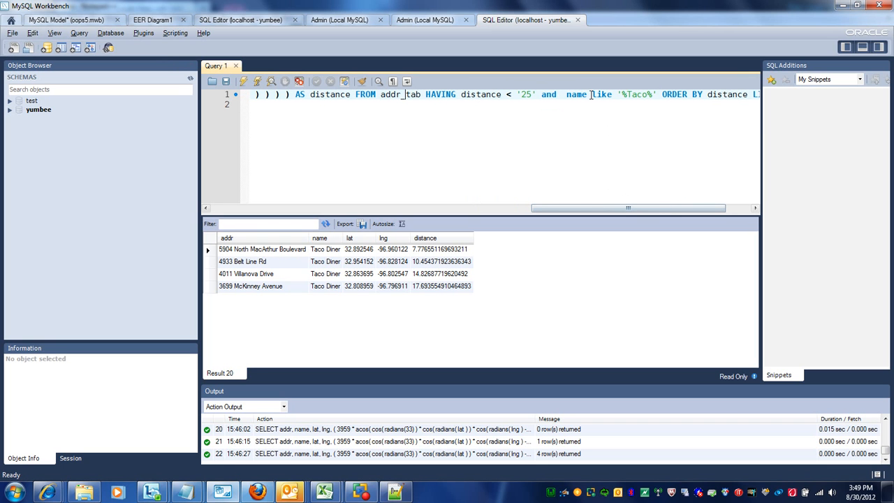
double_click(635, 94)
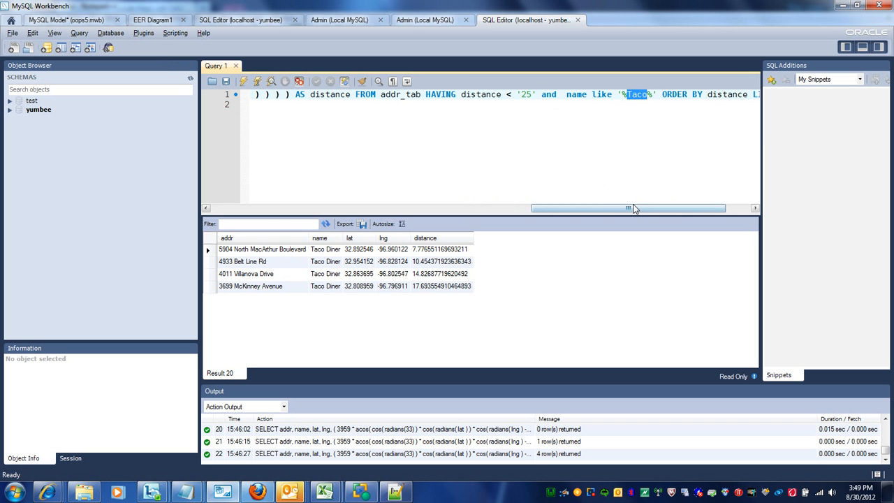
drag(627, 208, 636, 208)
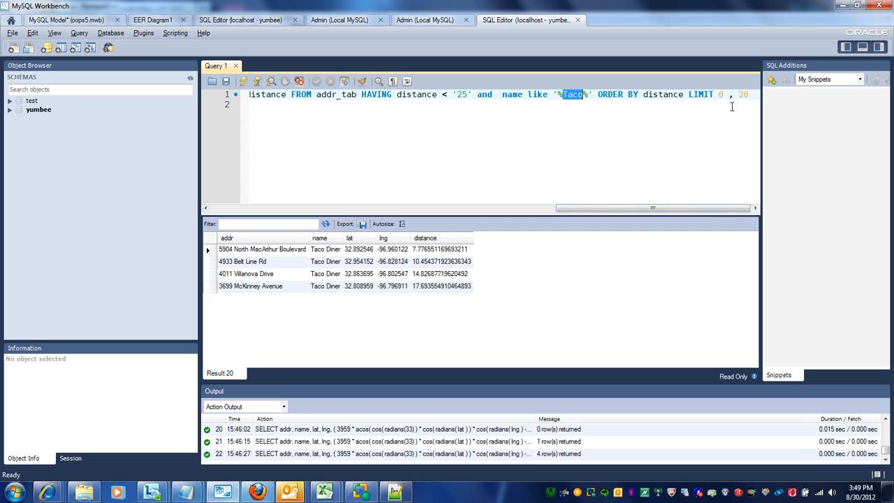
mouse_move(650, 179)
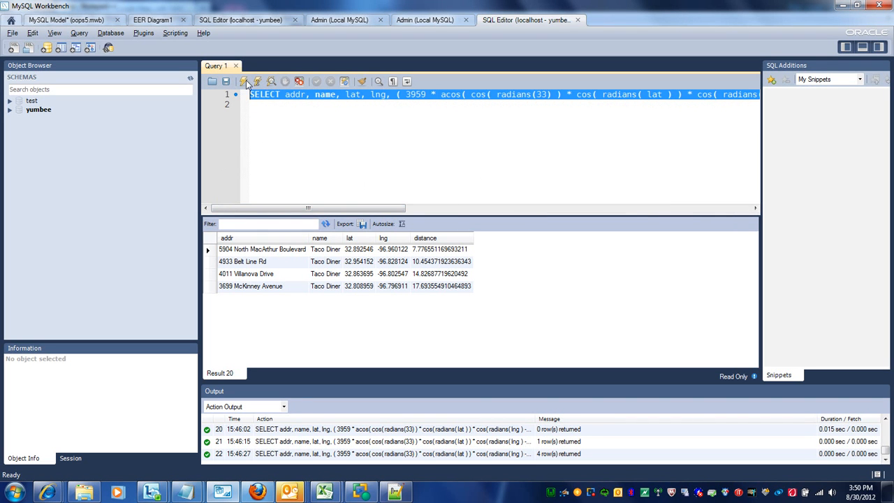
- Rerun the Taco Diner distance query, listing four locations ordered by distance in Result 21
click(244, 81)
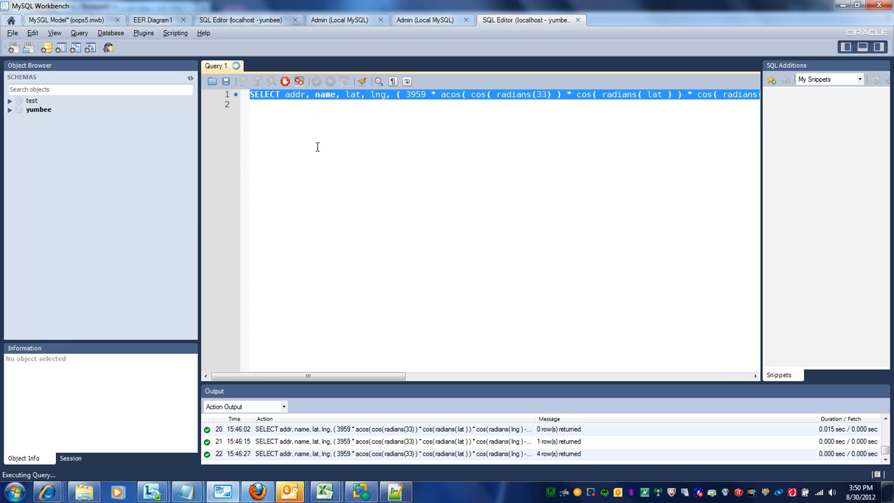
click(289, 82)
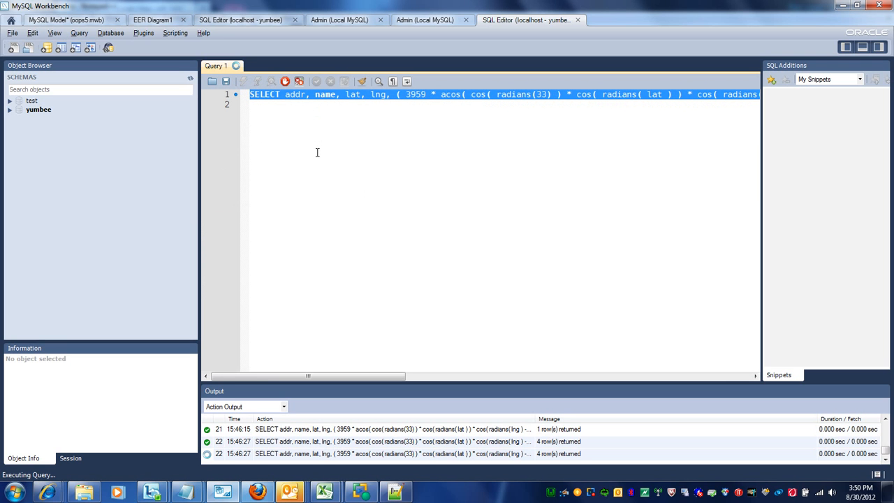
click(303, 79)
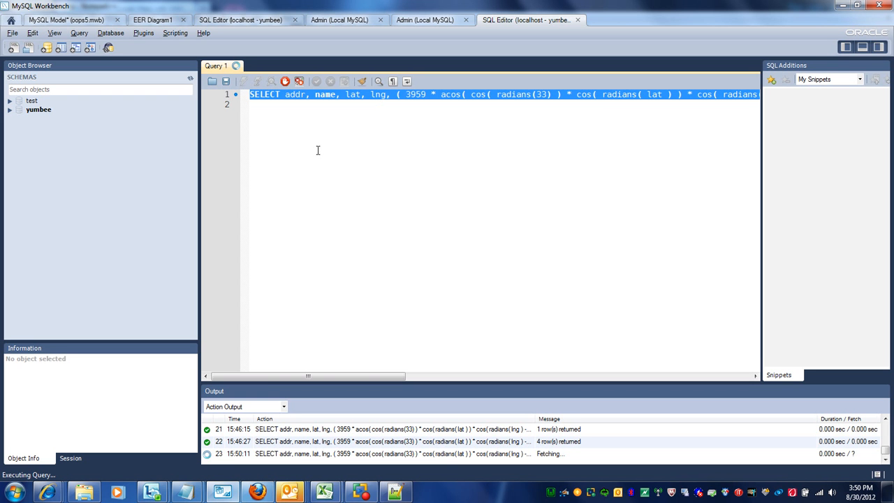
click(289, 83)
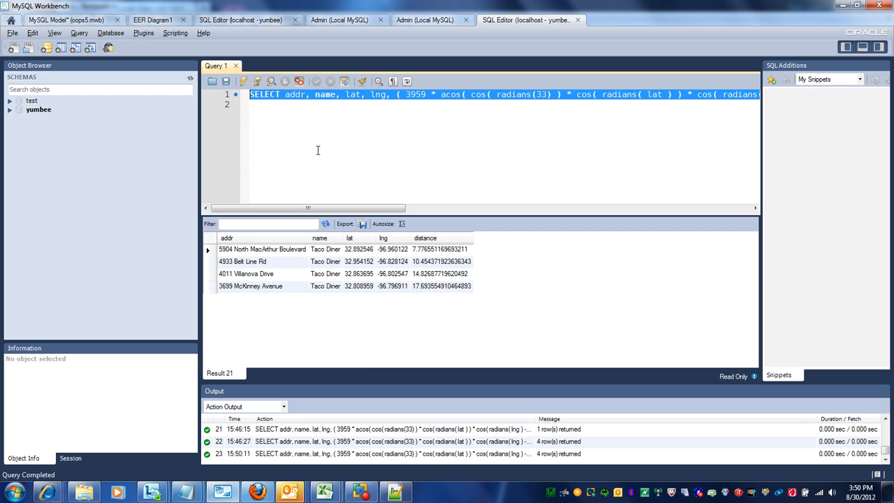
mouse_move(409, 261)
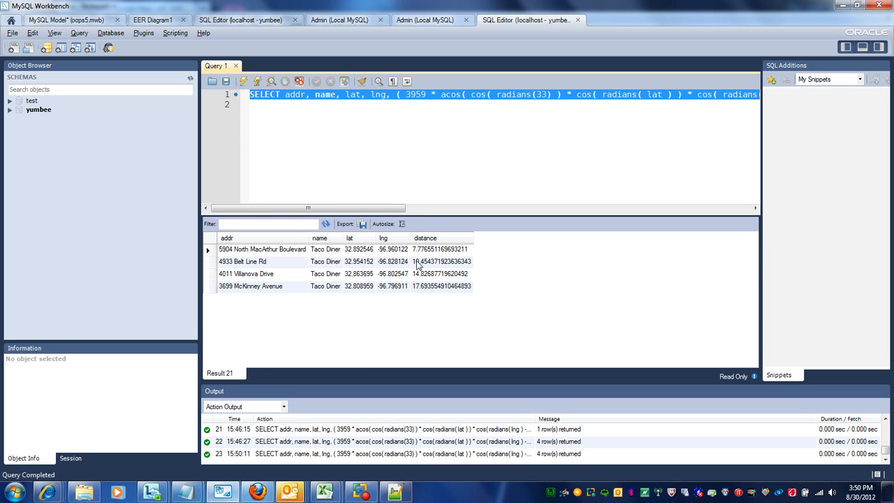
mouse_move(280, 265)
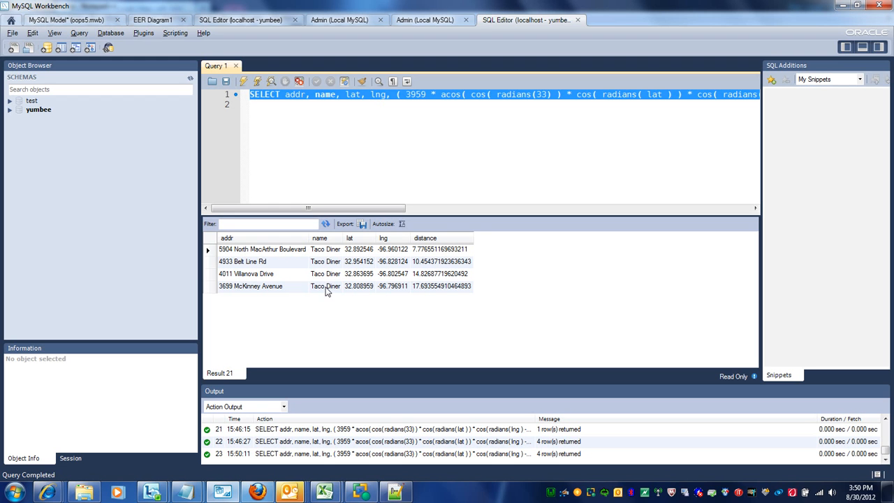
- Enter a select * from addr_tab query and run it, which fails with a missing-table error
text(se)
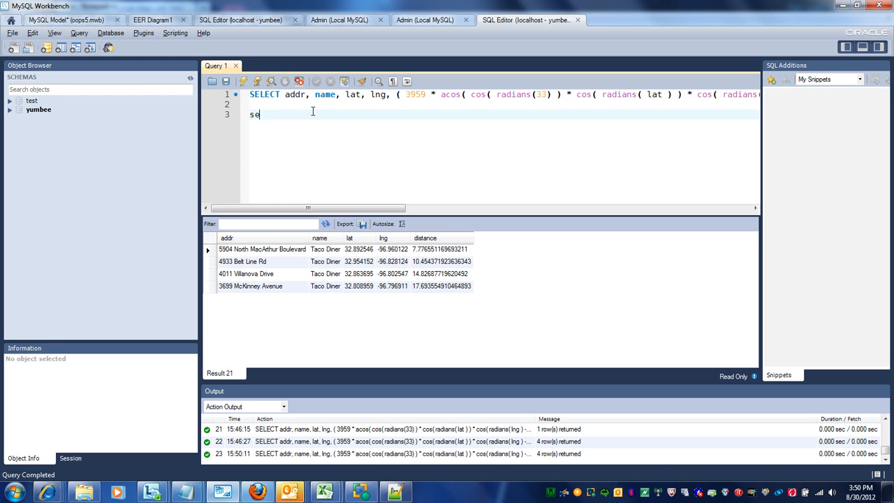
text(lect * from)
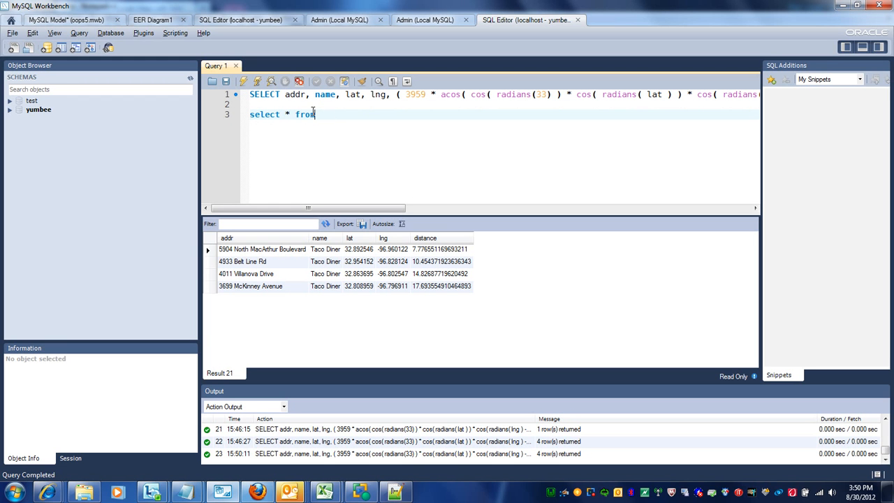
text(addr)
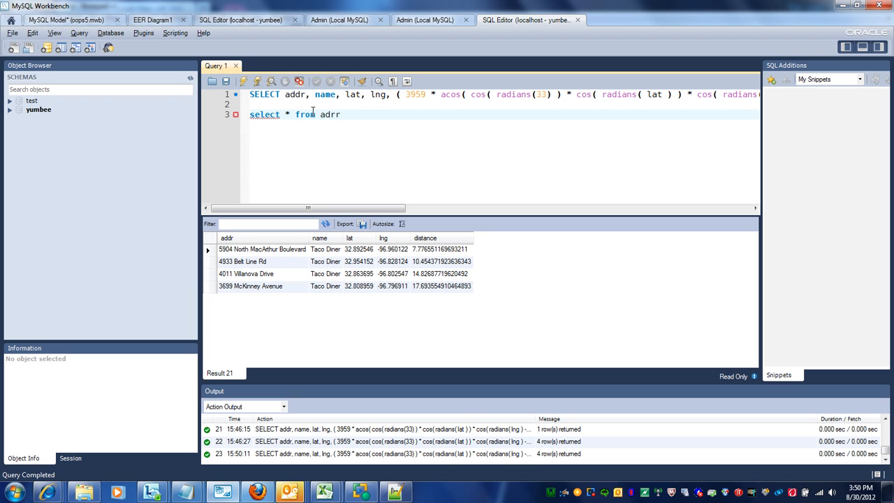
text(_tab;)
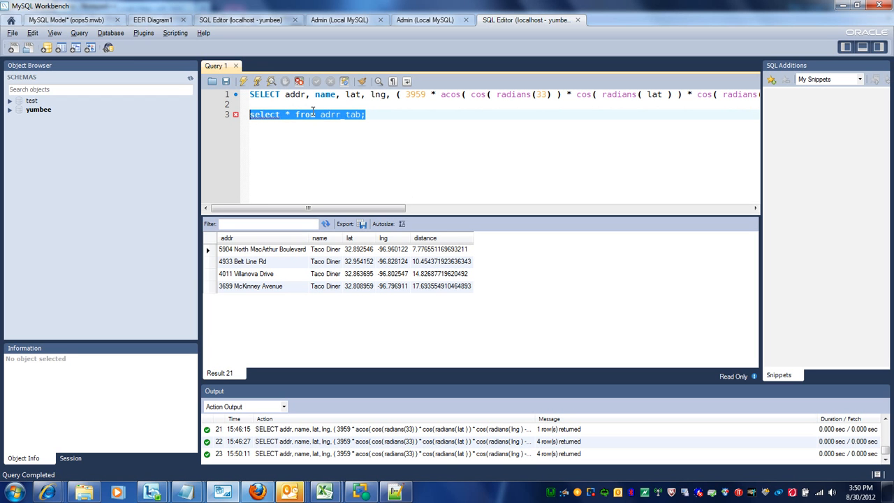
mouse_move(244, 81)
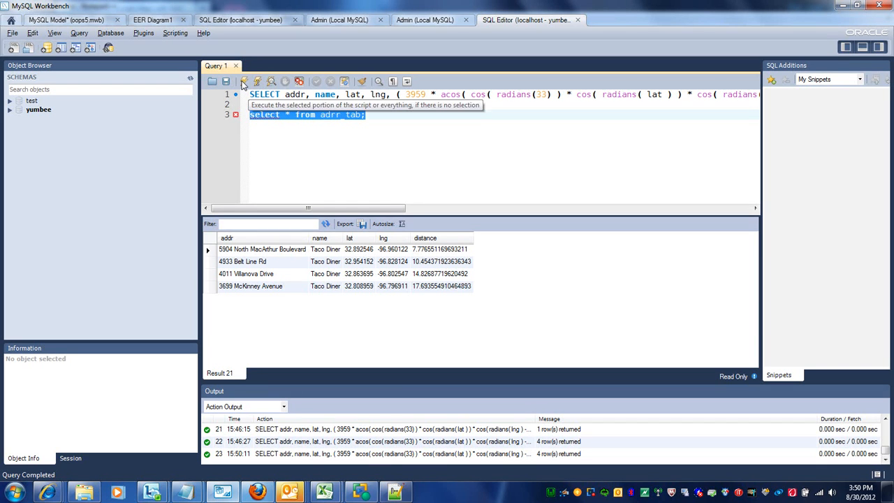
click(249, 81)
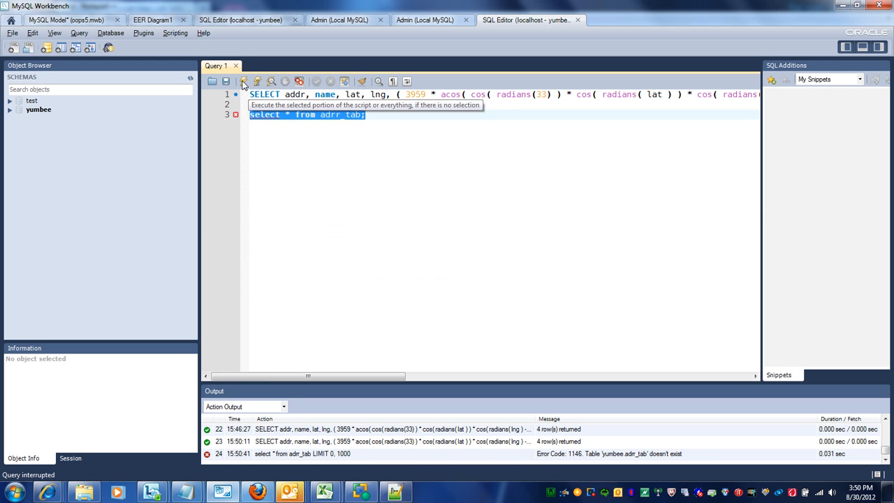
- Correct the table name to addr_tab and rerun the select, listing all eight rows
click(341, 114)
text(d)
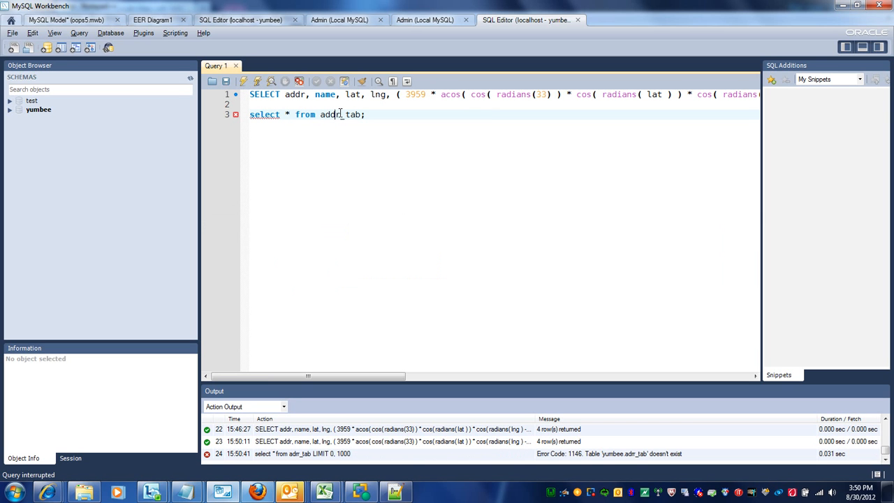
drag(294, 114, 364, 114)
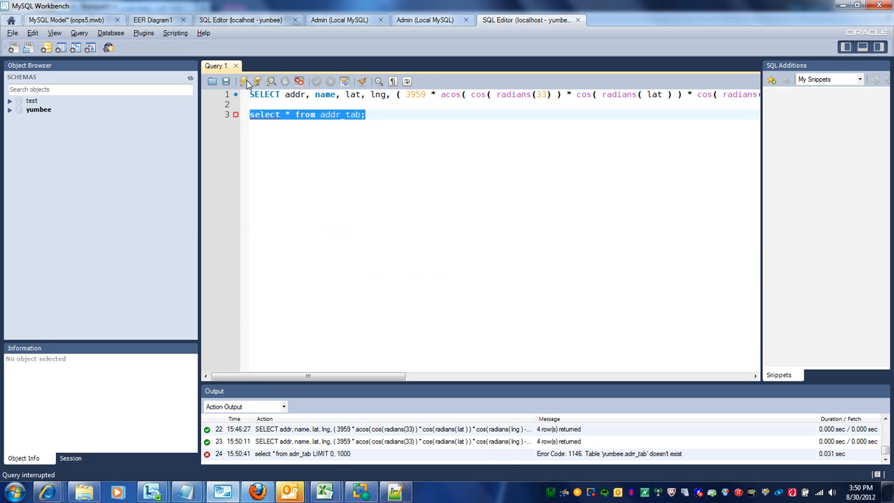
click(256, 81)
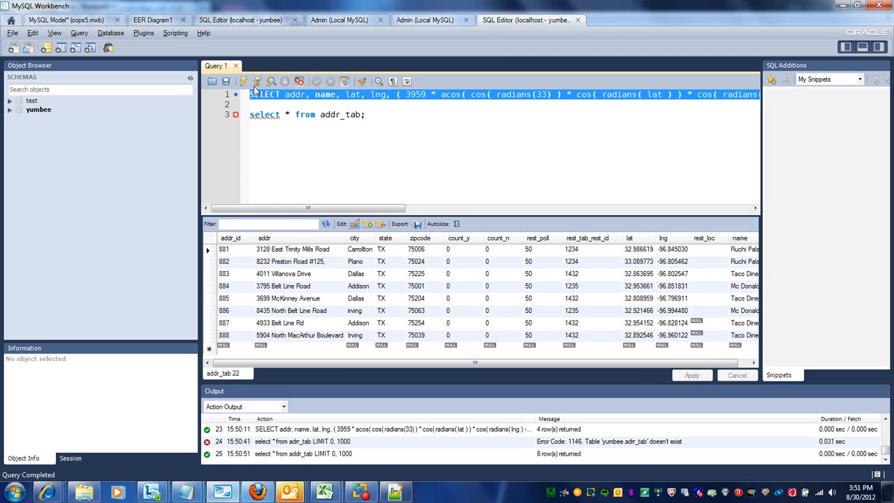
- Rerun the distance query, returning four Taco Diner rows with latitude, longitude and distance
click(246, 82)
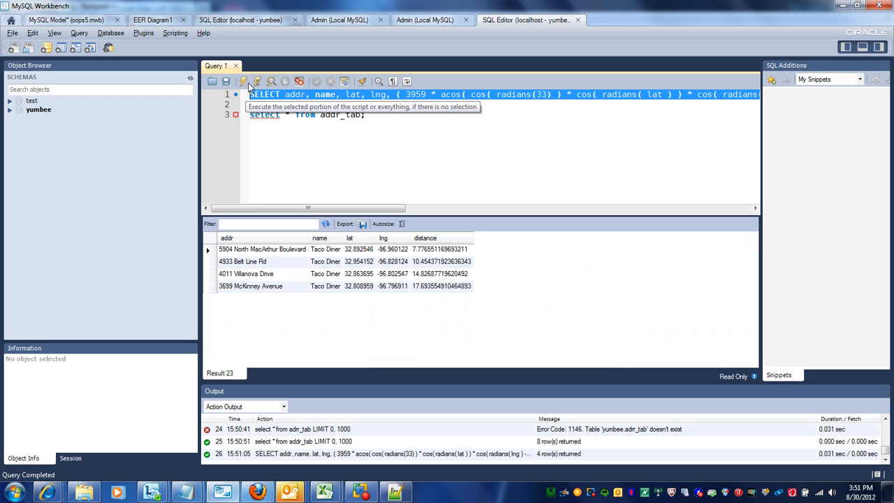
mouse_move(330, 271)
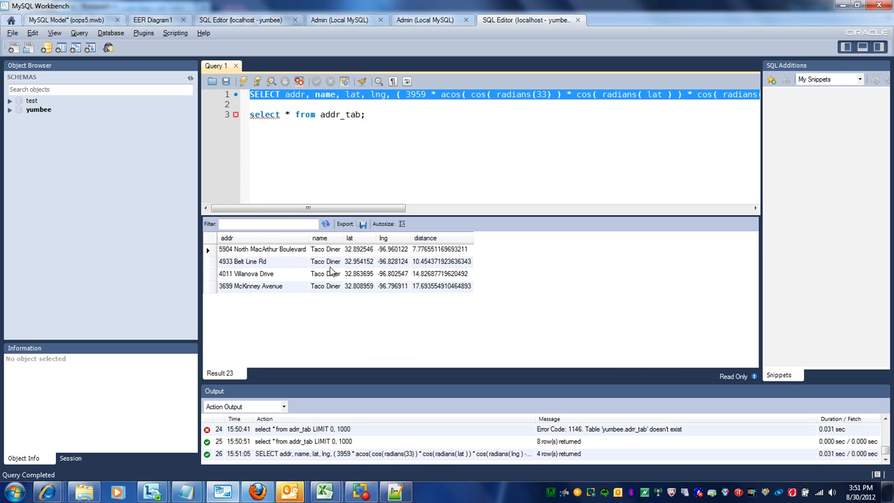
mouse_move(358, 285)
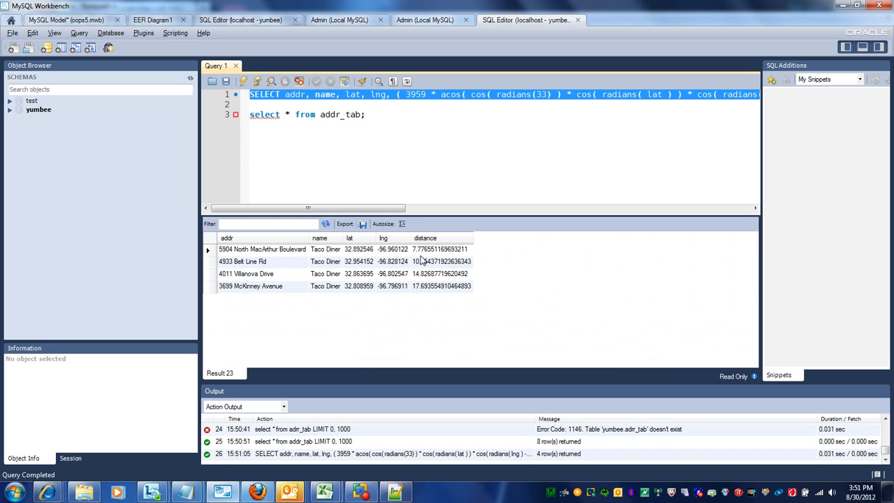
mouse_move(387, 198)
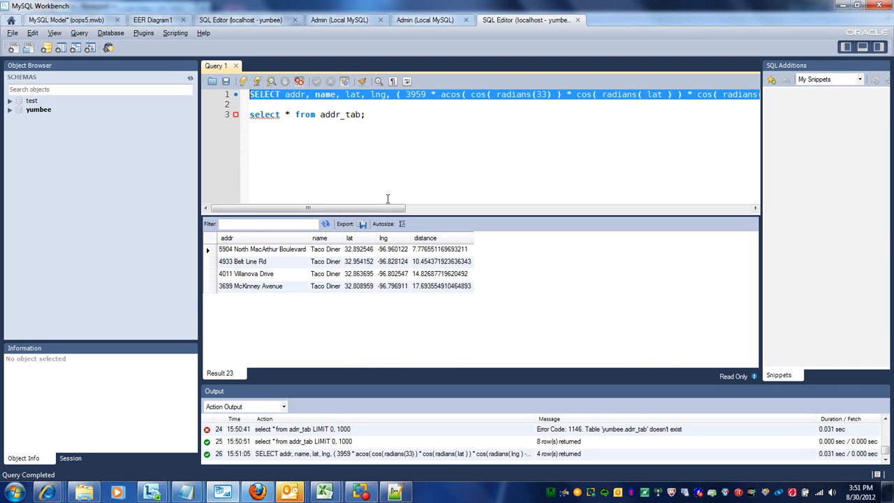
drag(307, 208, 432, 207)
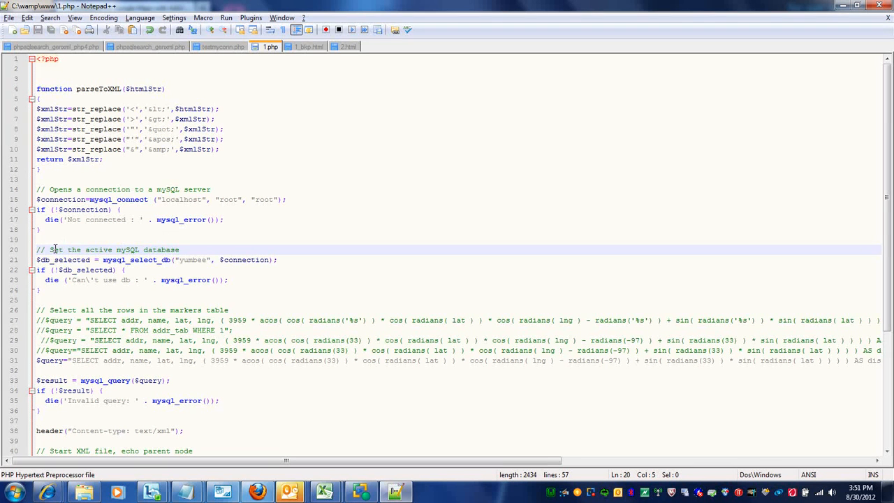
- Review 1.php down to the loop echoing each query row as a marker XML node
double_click(192, 259)
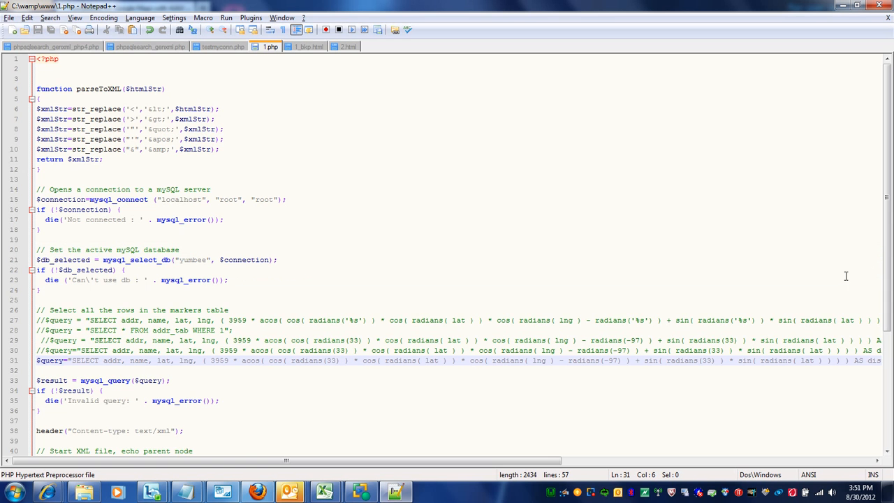
scroll(down, 3)
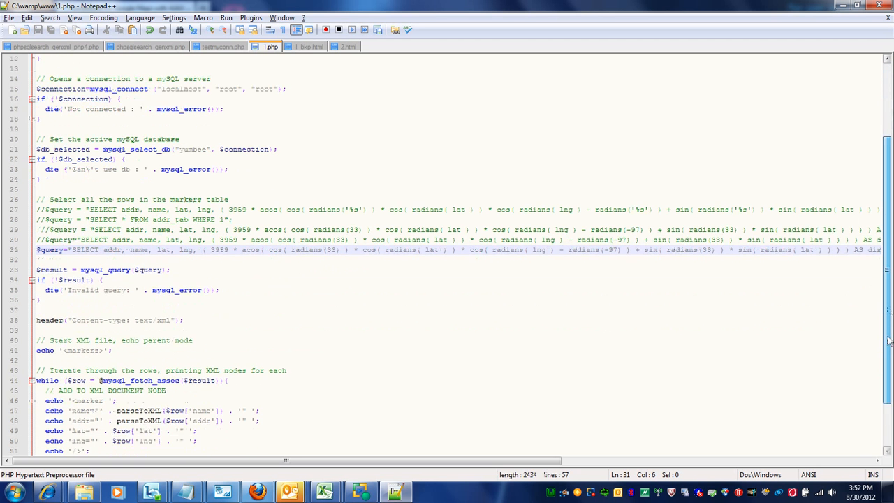
scroll(down, 3)
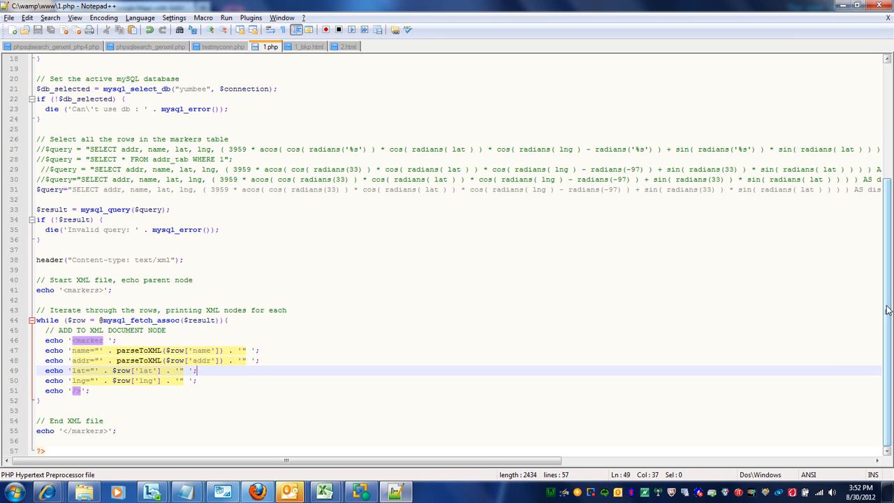
mouse_move(269, 57)
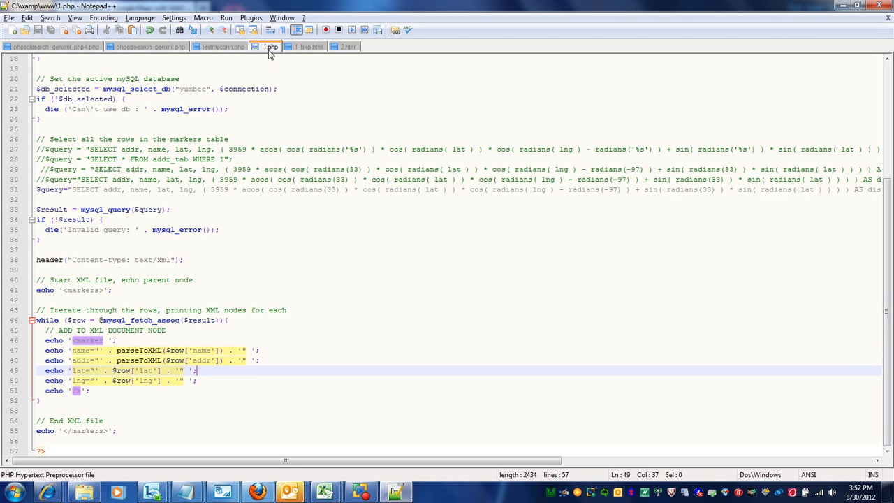
mouse_move(550, 337)
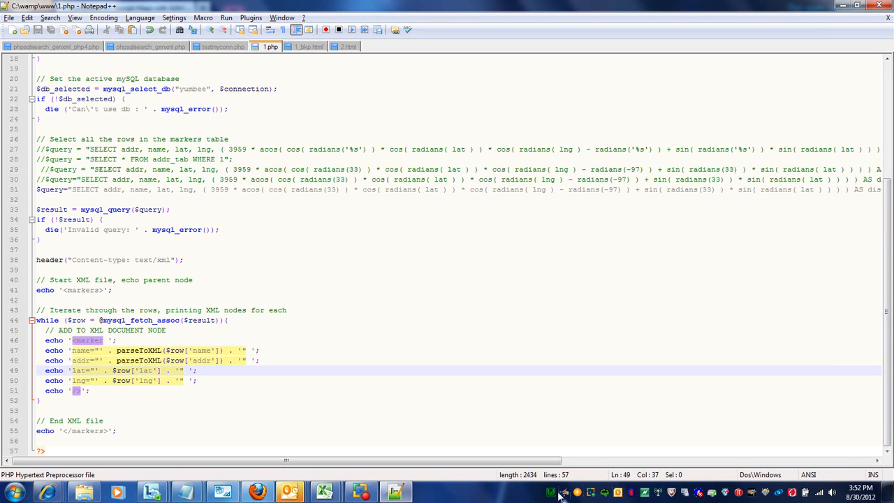
- Open 1.html from the WampServer www folder with Edit with Notepad++
click(551, 493)
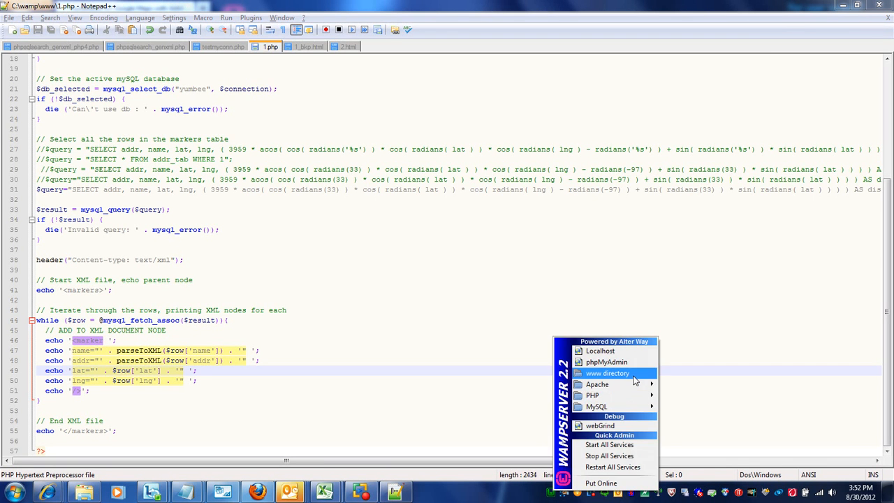
click(607, 373)
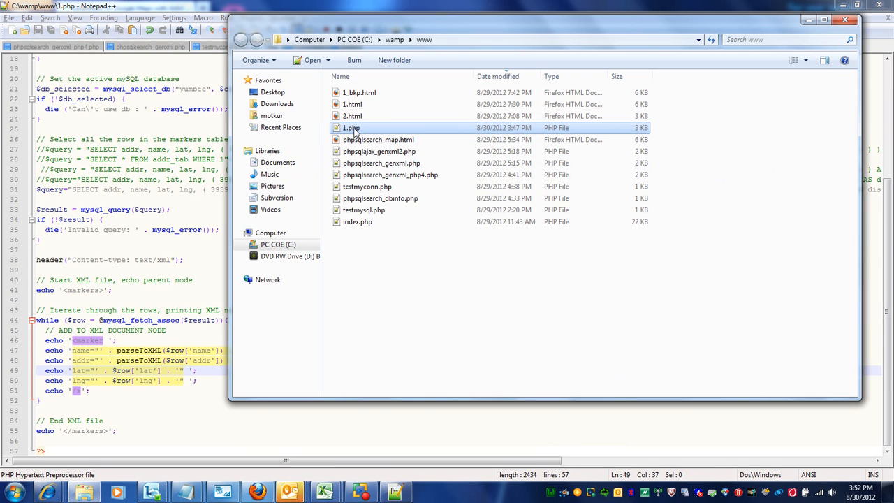
mouse_move(358, 114)
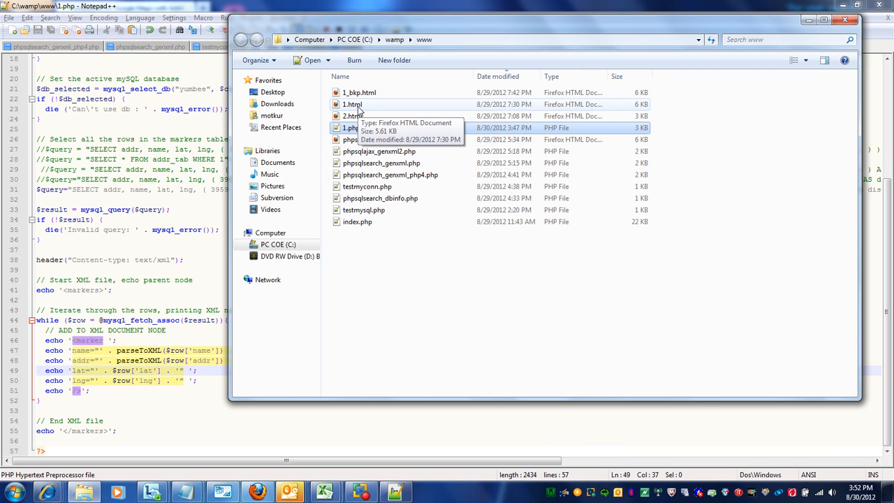
click(350, 104)
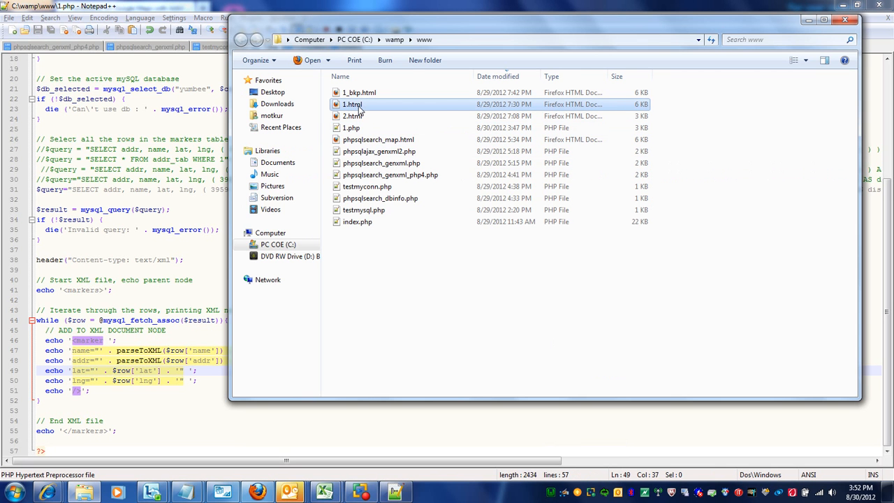
right_click(352, 104)
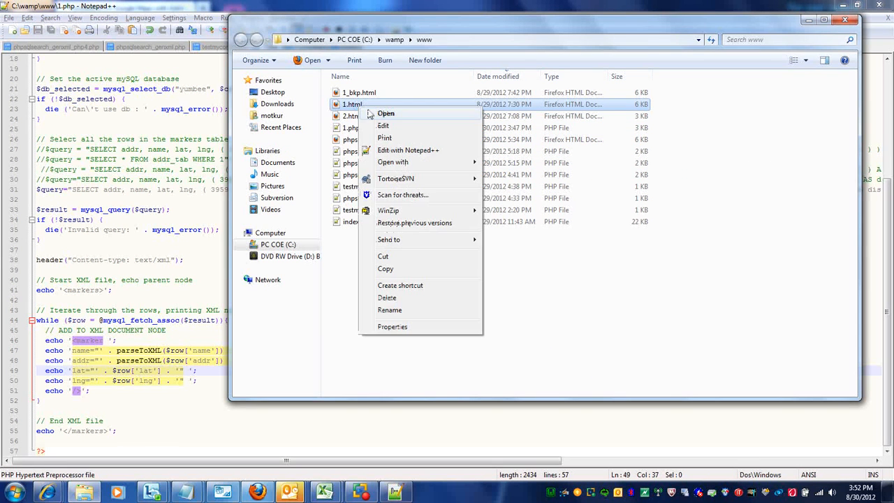
click(407, 149)
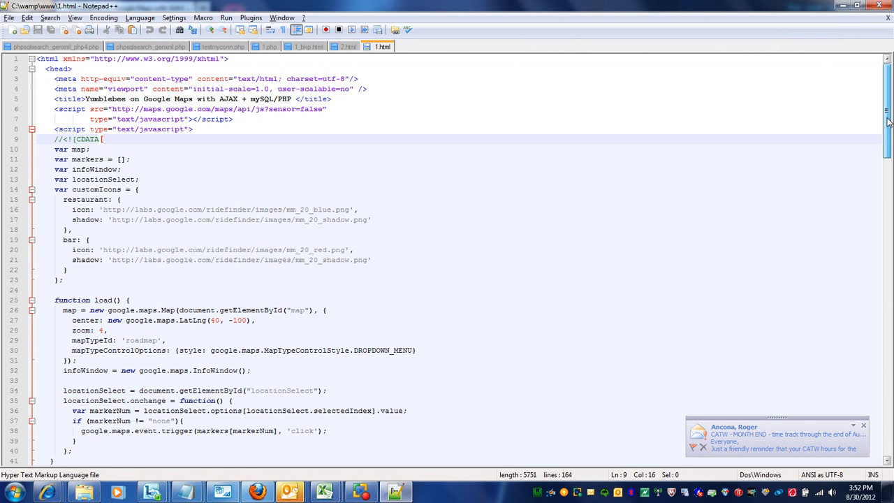
- Scroll 1.html past load, searchLocations, createMarker and downloadUrl down to the body markup
scroll(down, 3)
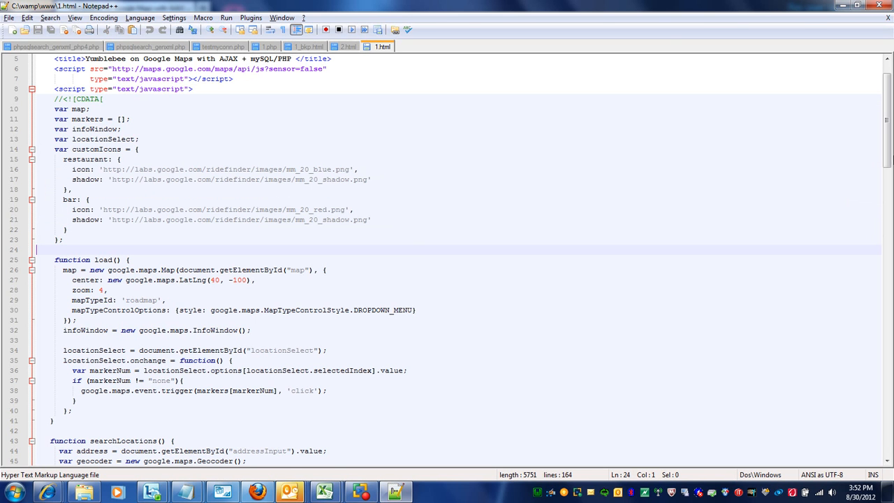
scroll(down, 3)
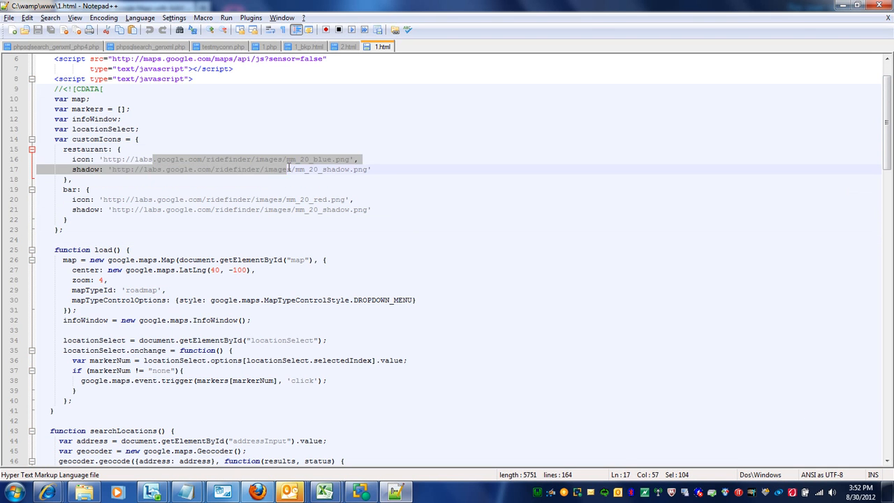
click(340, 159)
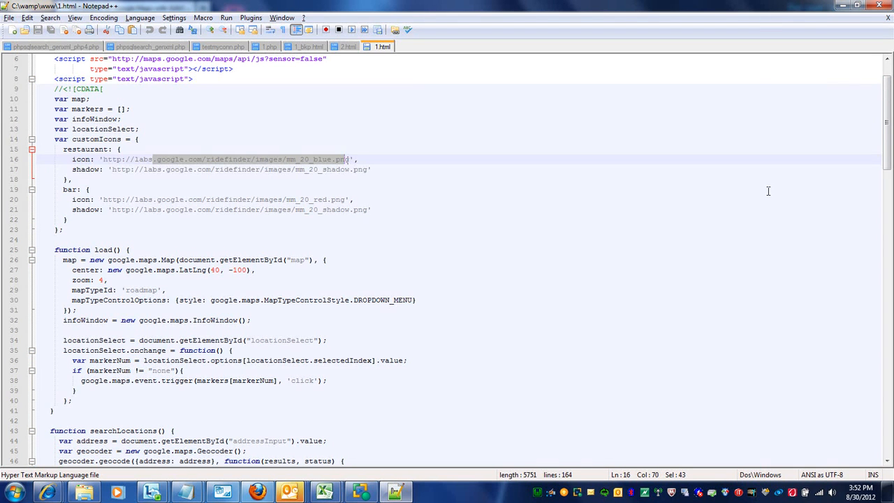
scroll(down, 3)
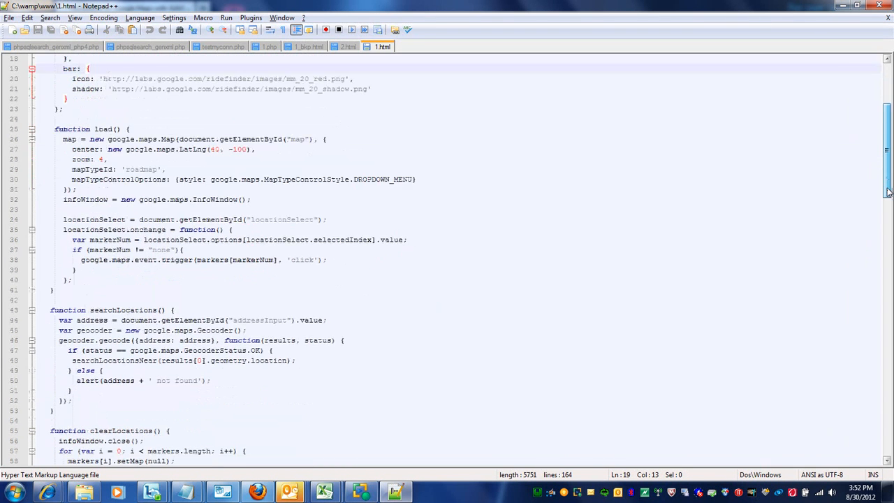
scroll(down, 3)
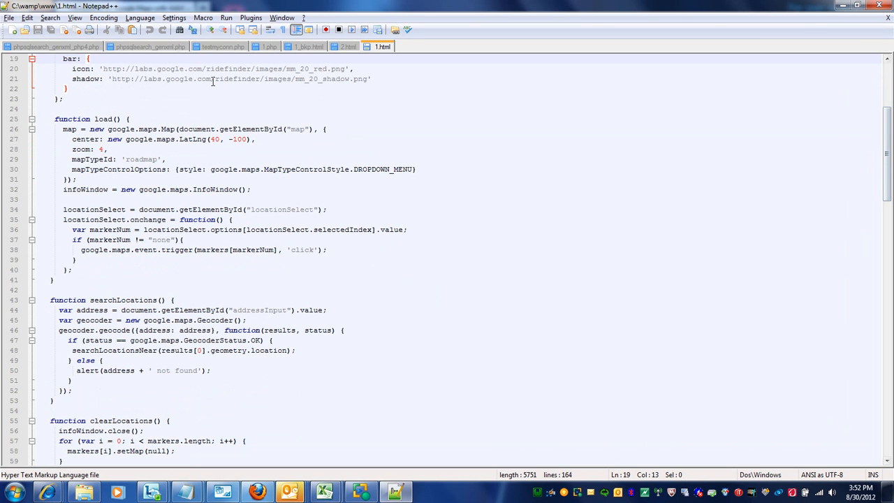
mouse_move(580, 314)
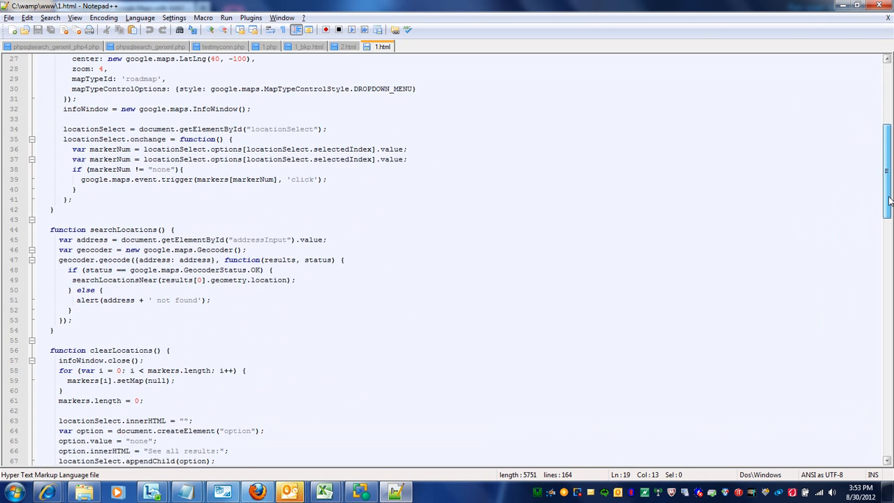
scroll(down, 3)
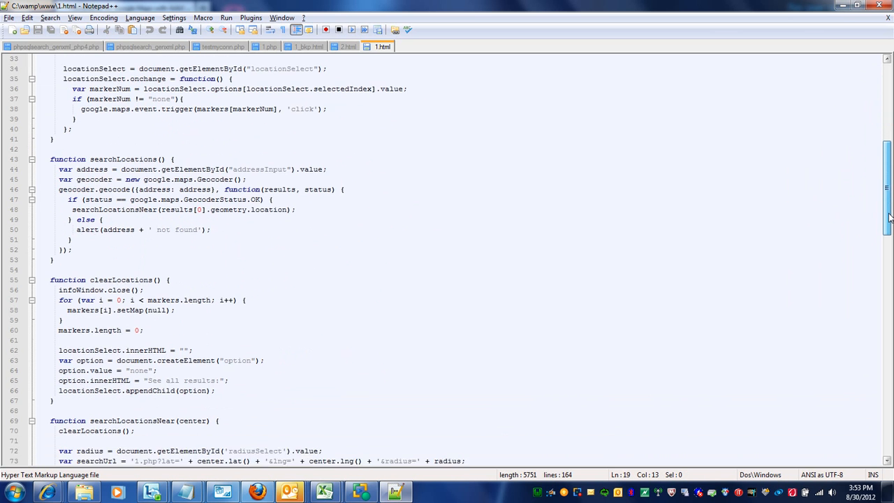
scroll(down, 3)
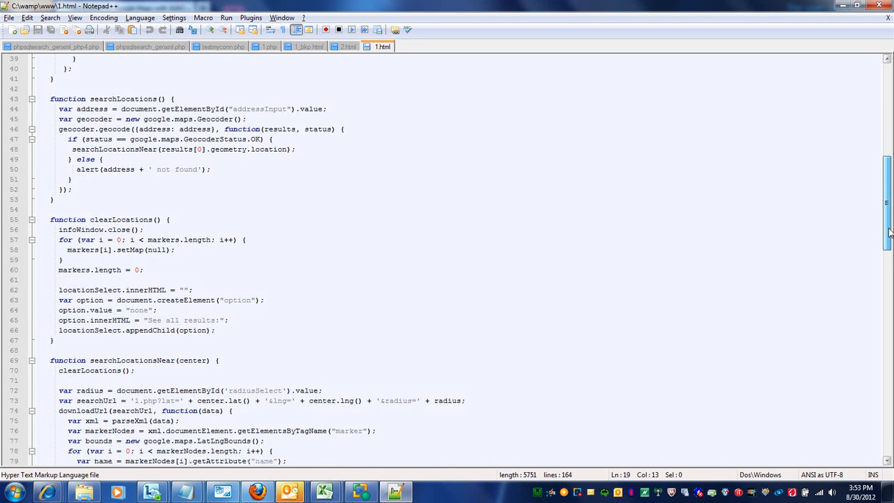
scroll(down, 3)
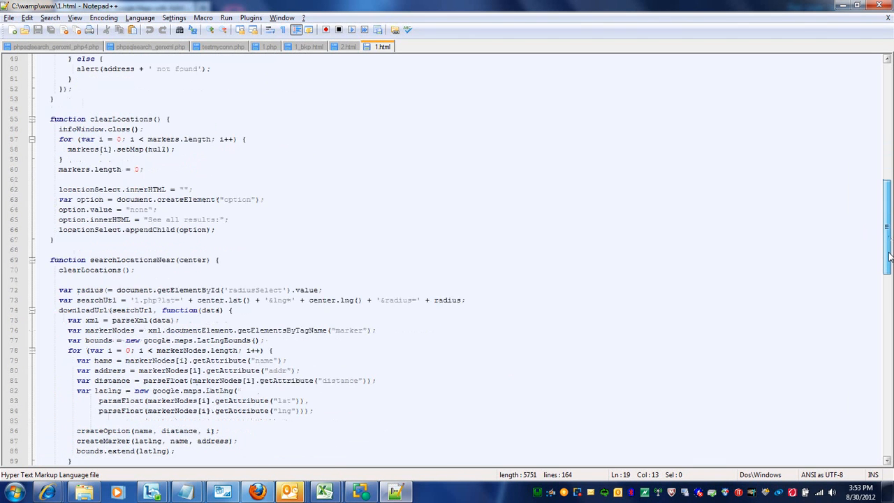
scroll(down, 3)
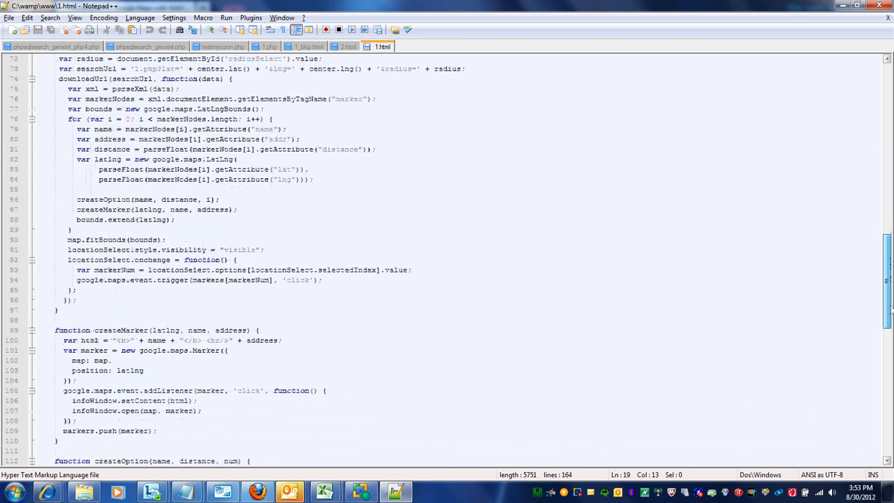
scroll(down, 3)
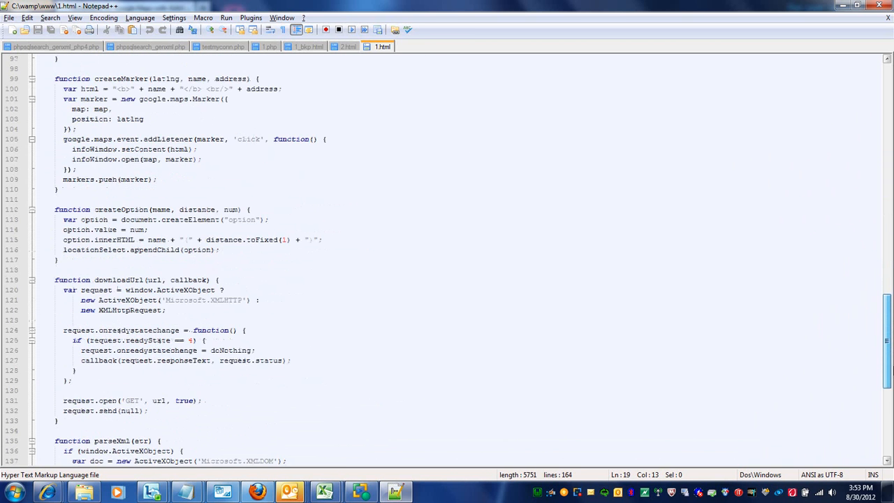
scroll(down, 3)
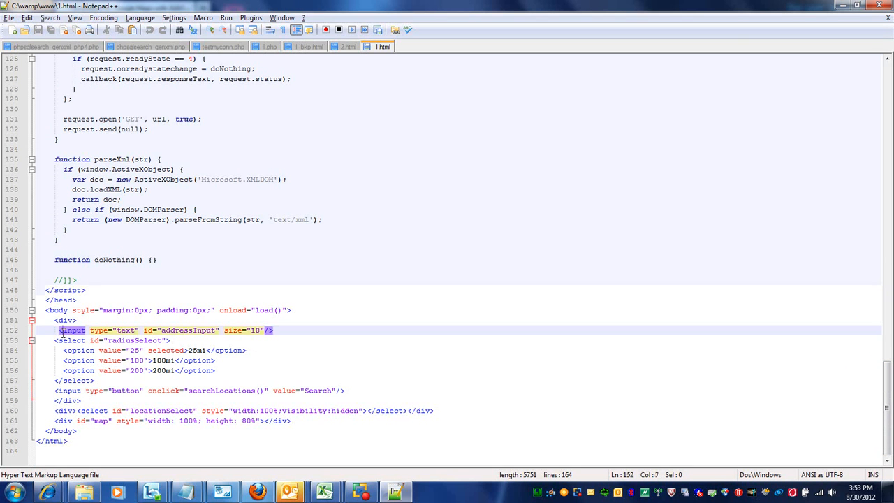
drag(55, 340, 202, 370)
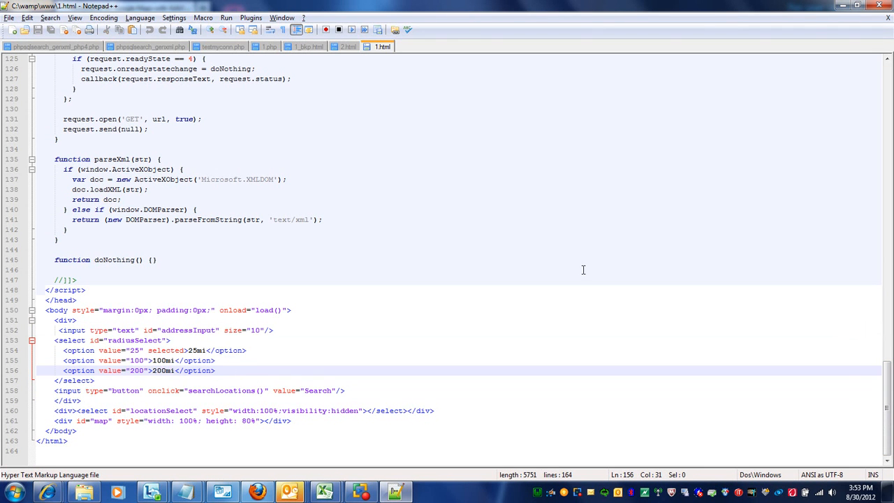
mouse_move(537, 44)
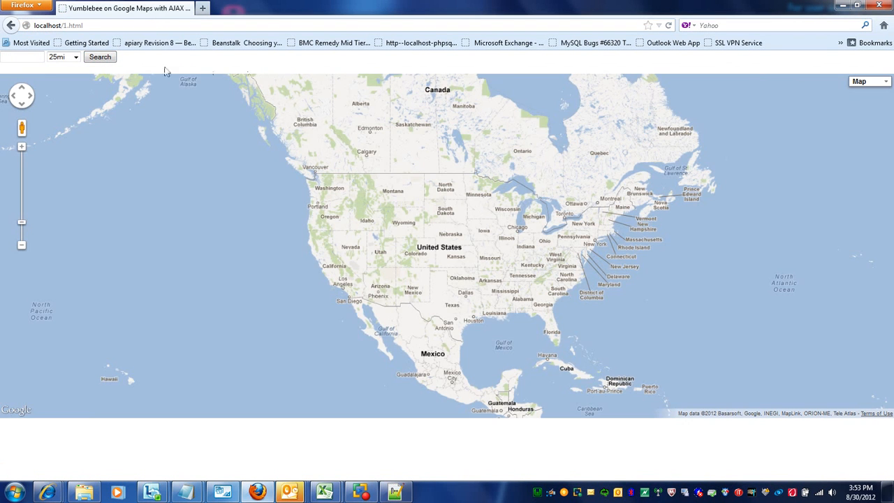
mouse_move(185, 148)
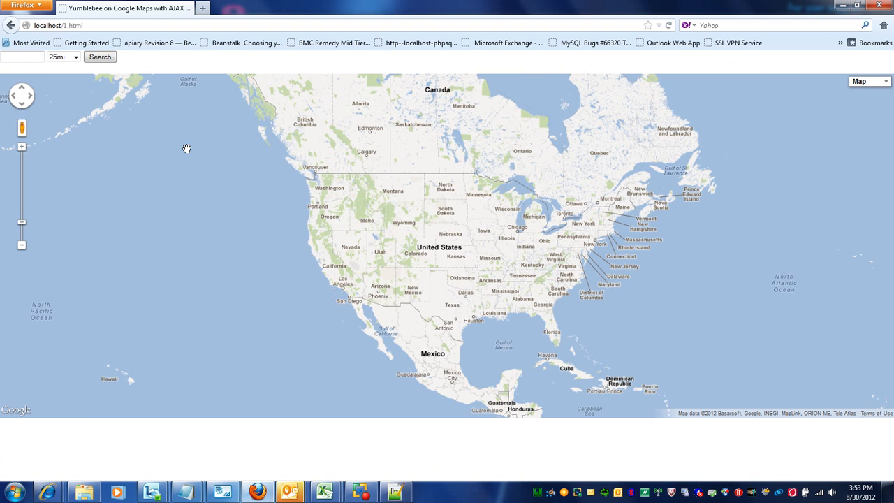
- Search 'taco' within 25 miles on the localhost/1.html map page
click(27, 57)
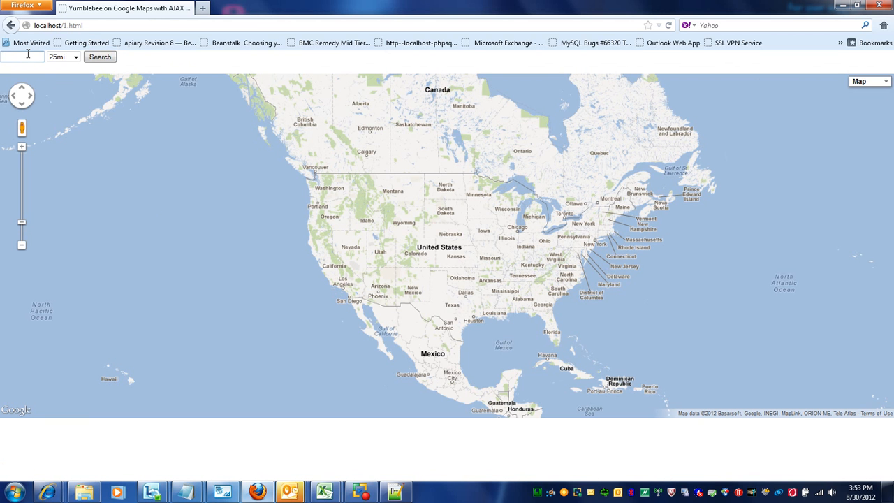
text(taco)
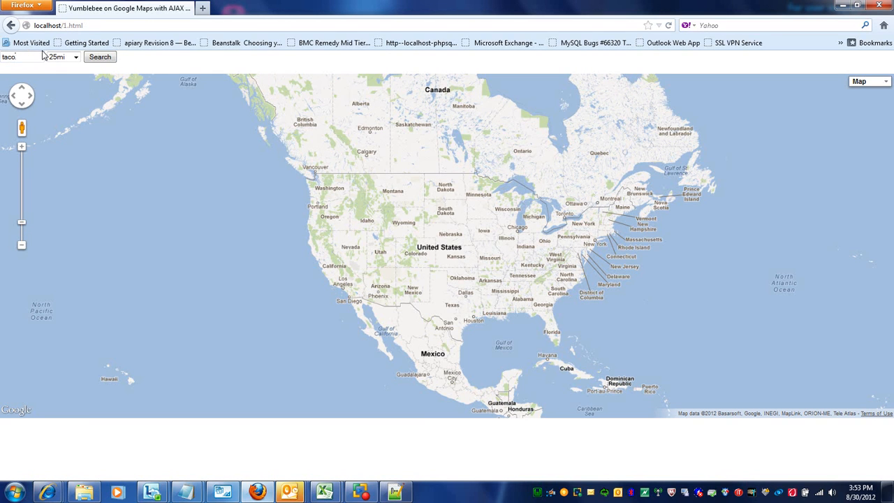
click(100, 57)
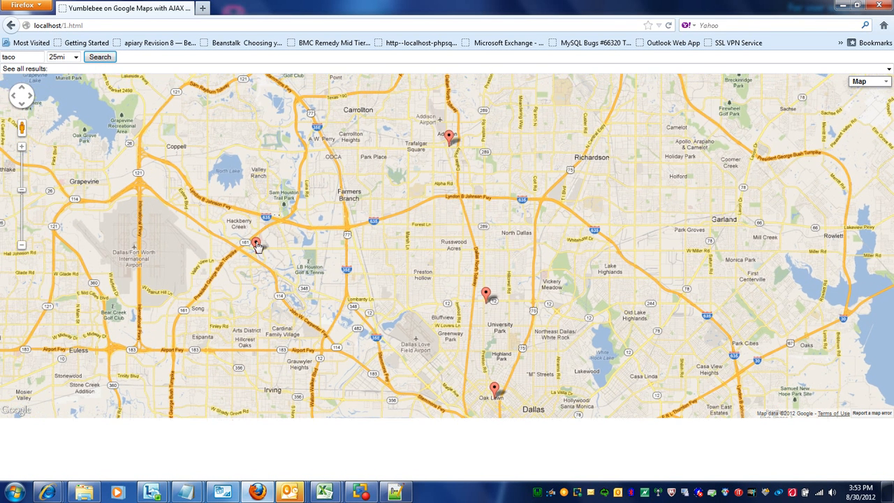
- Open each of the four Taco Diner markers' address pop-ups, ending at 5904 North MacArthur Boulevard
click(257, 242)
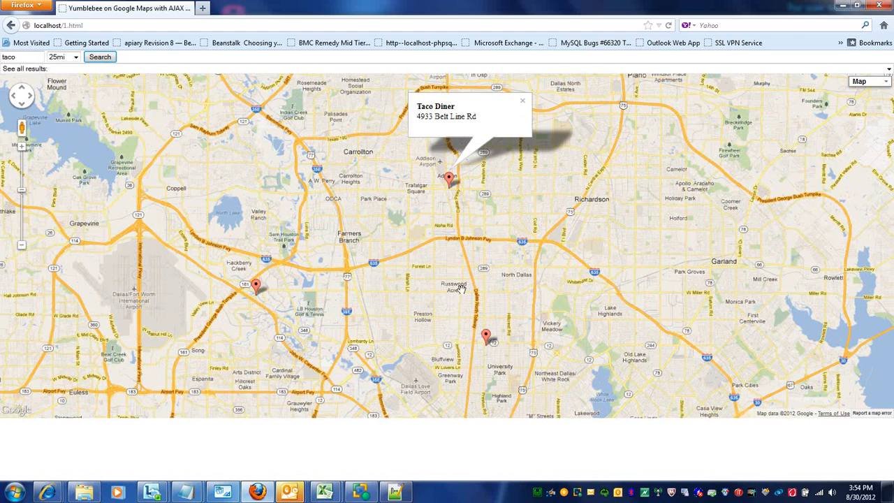
click(487, 333)
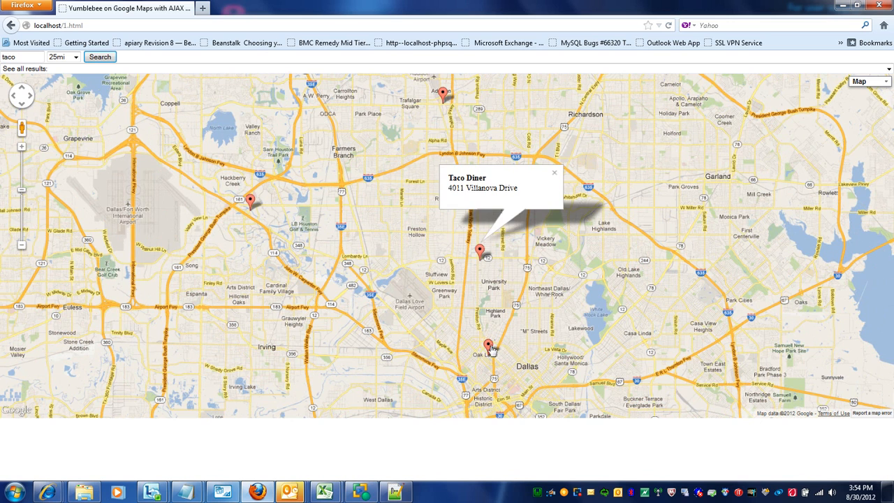
click(488, 343)
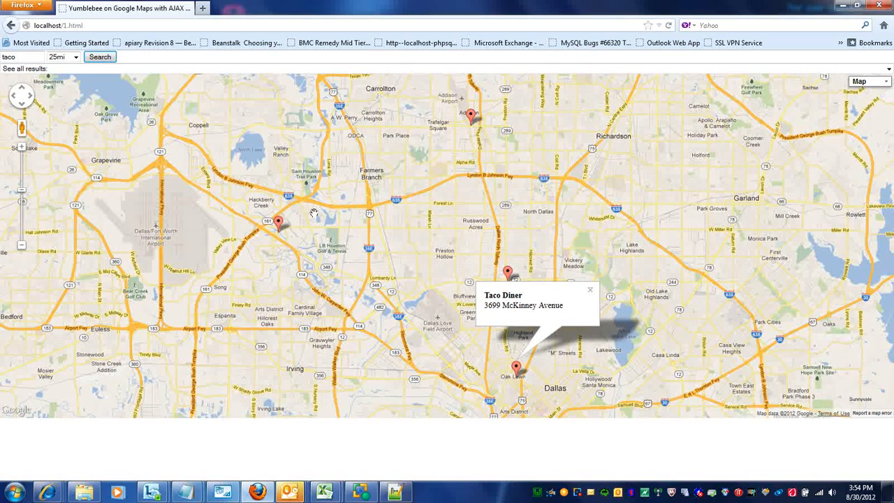
click(281, 222)
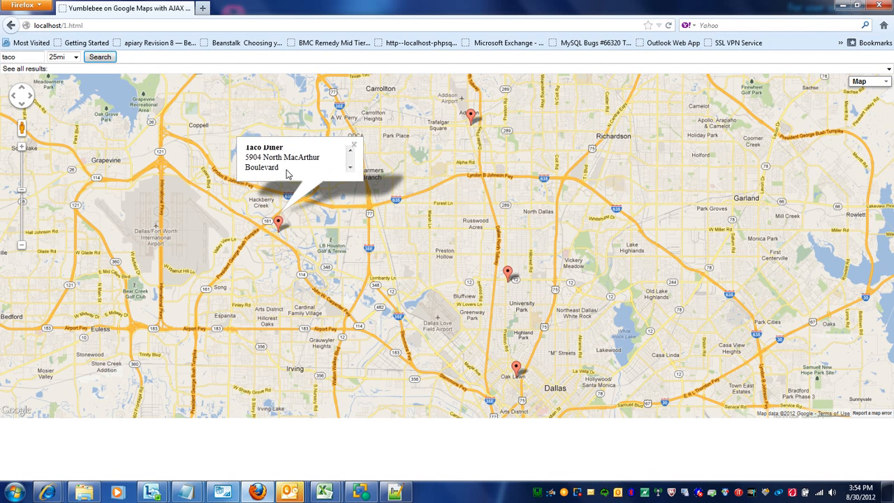
mouse_move(297, 177)
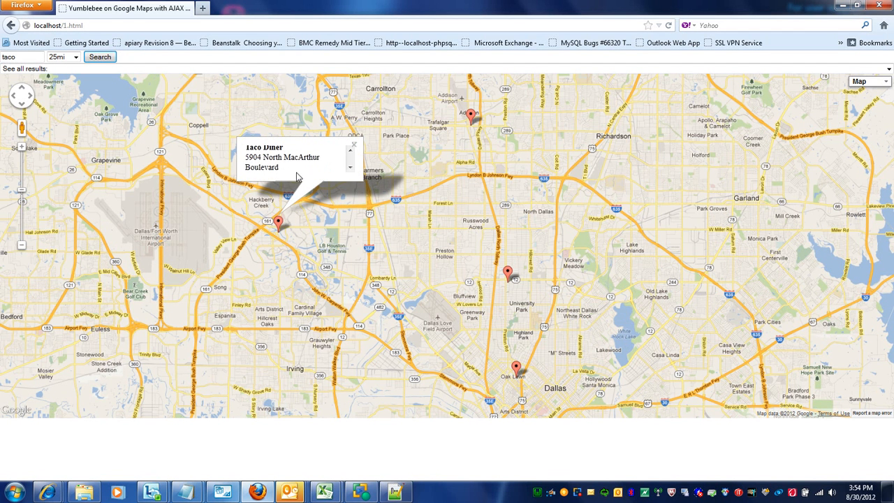
mouse_move(356, 157)
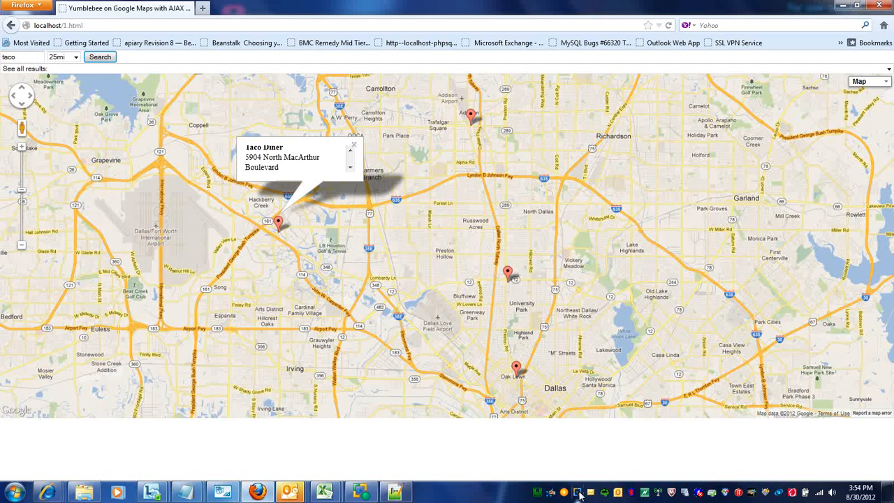
mouse_move(579, 494)
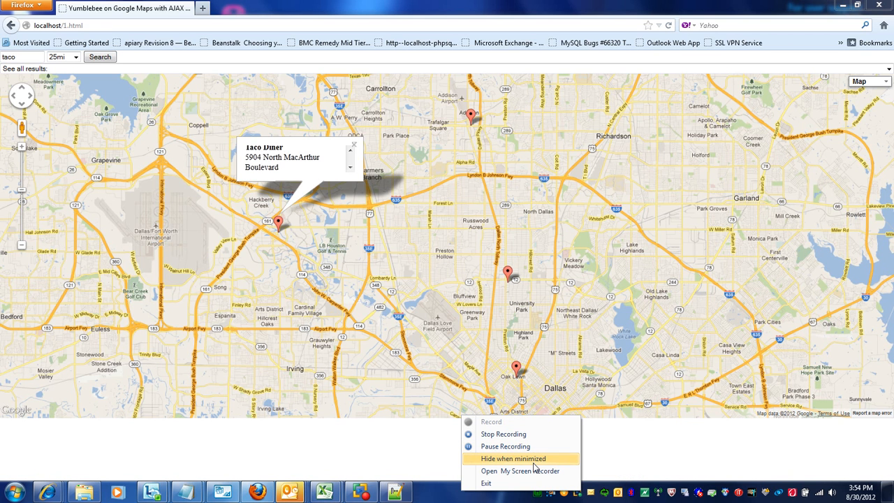
mouse_move(534, 471)
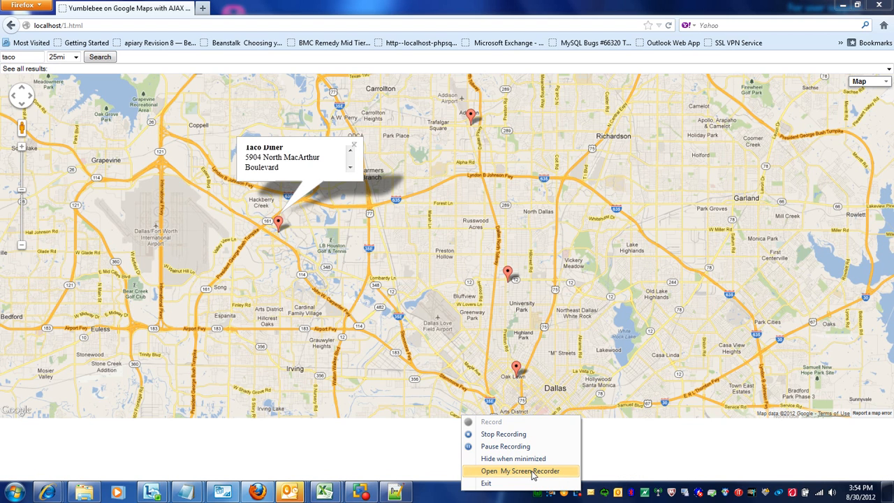
mouse_move(515, 446)
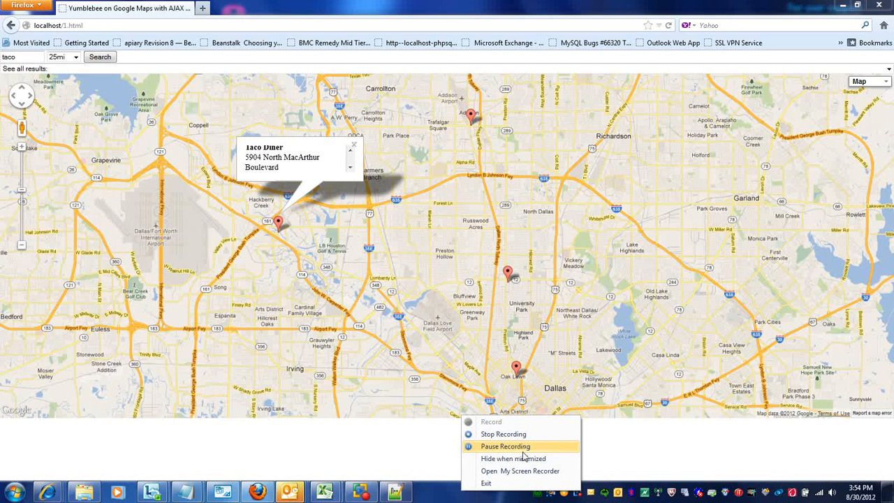